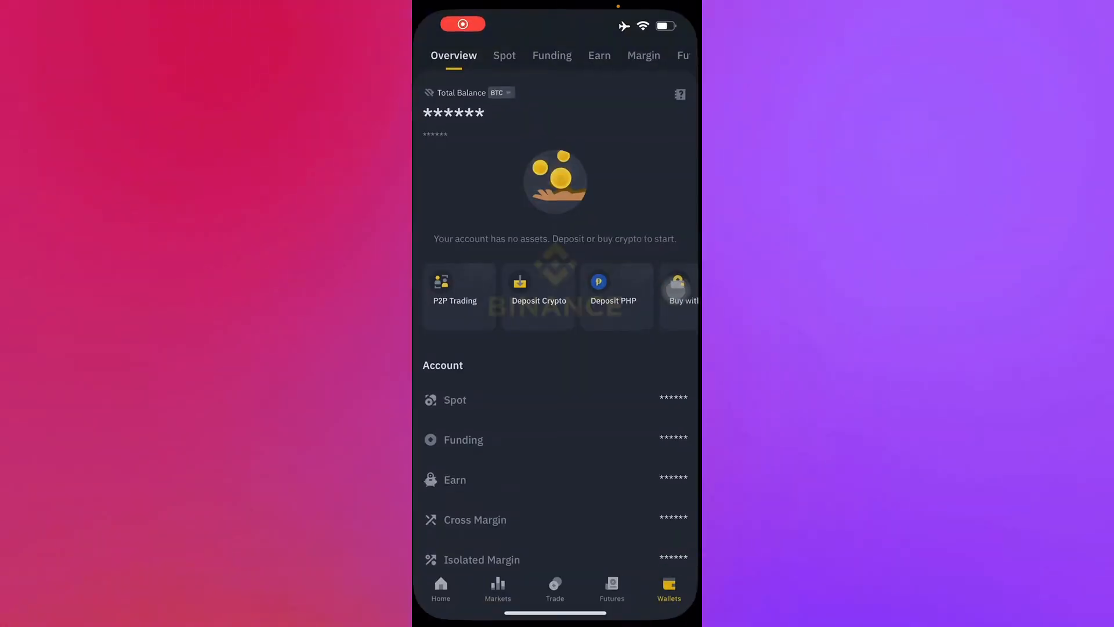
- Visit the Marketplace from More, then close it to land on the Home tab
click(440, 589)
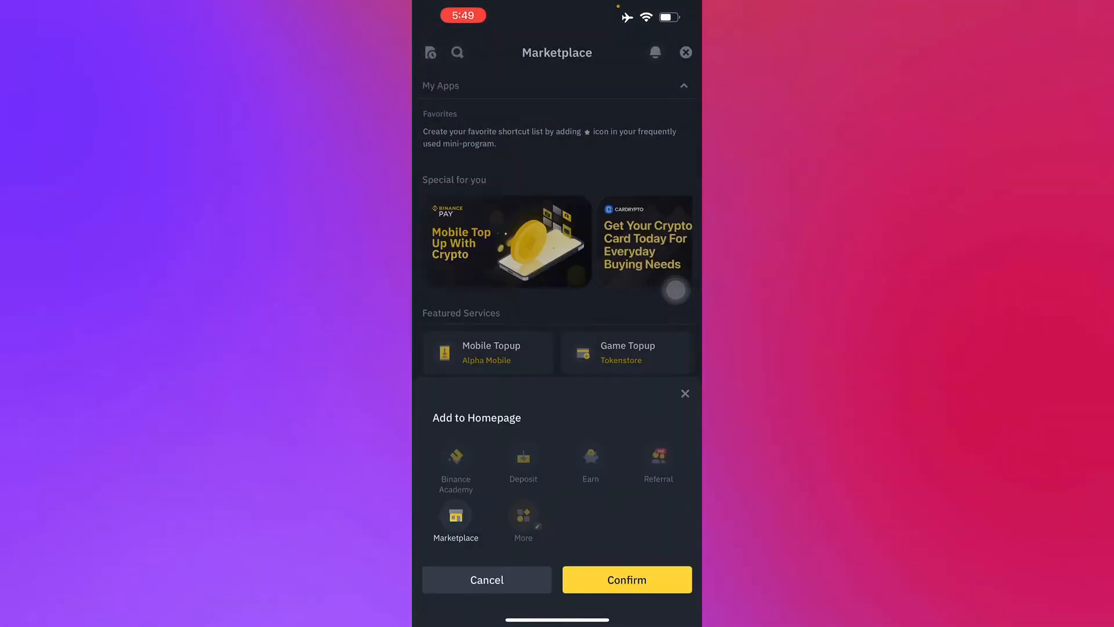
click(625, 579)
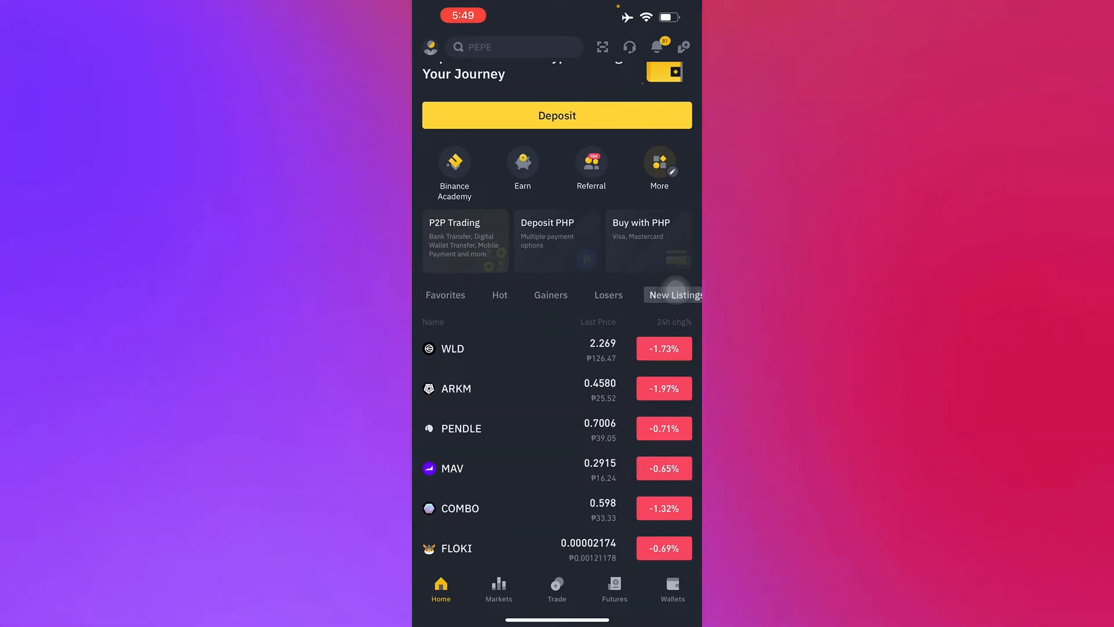
- Begin a Deposit Crypto flow for USDT, reaching the network selection list
click(672, 588)
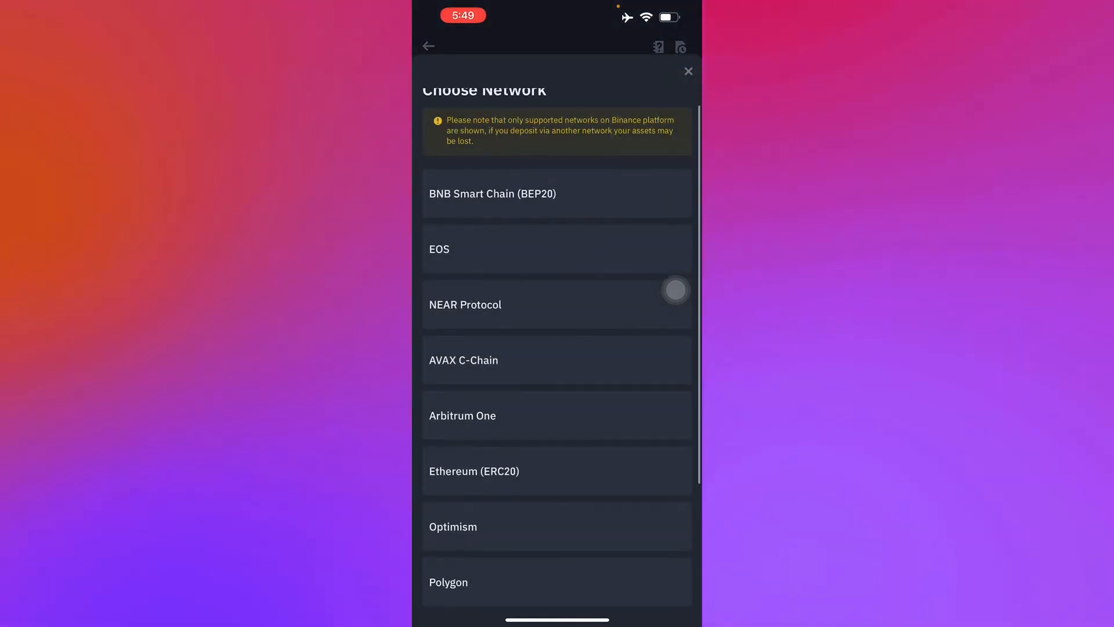
- Scroll the Choose Network list to select Tron (TRC20) for the USDT deposit
scroll(down, 3)
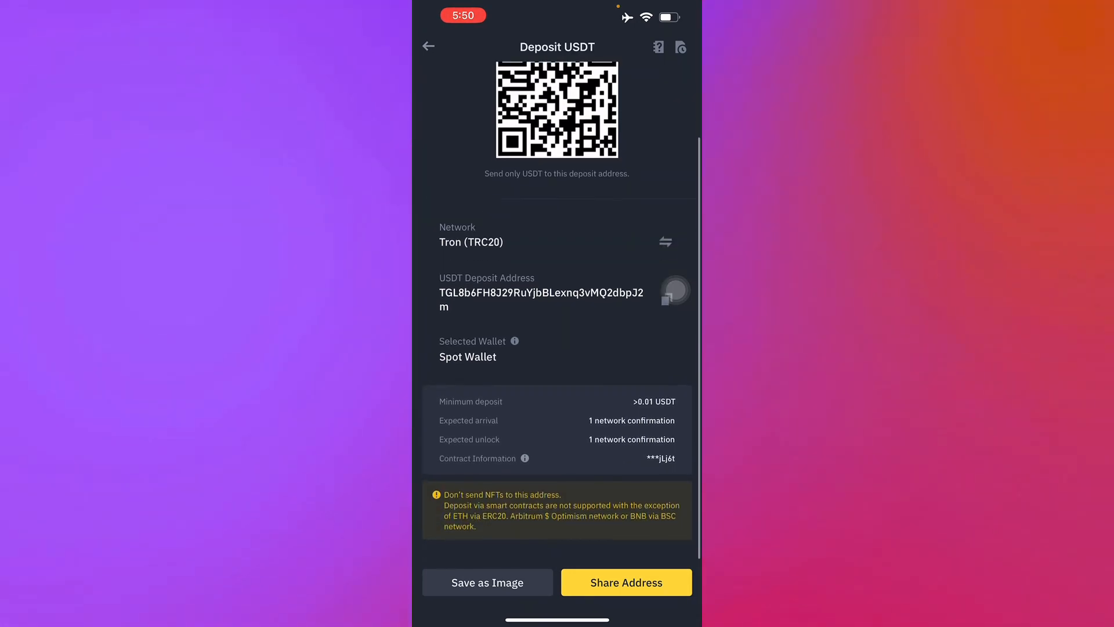
click(626, 581)
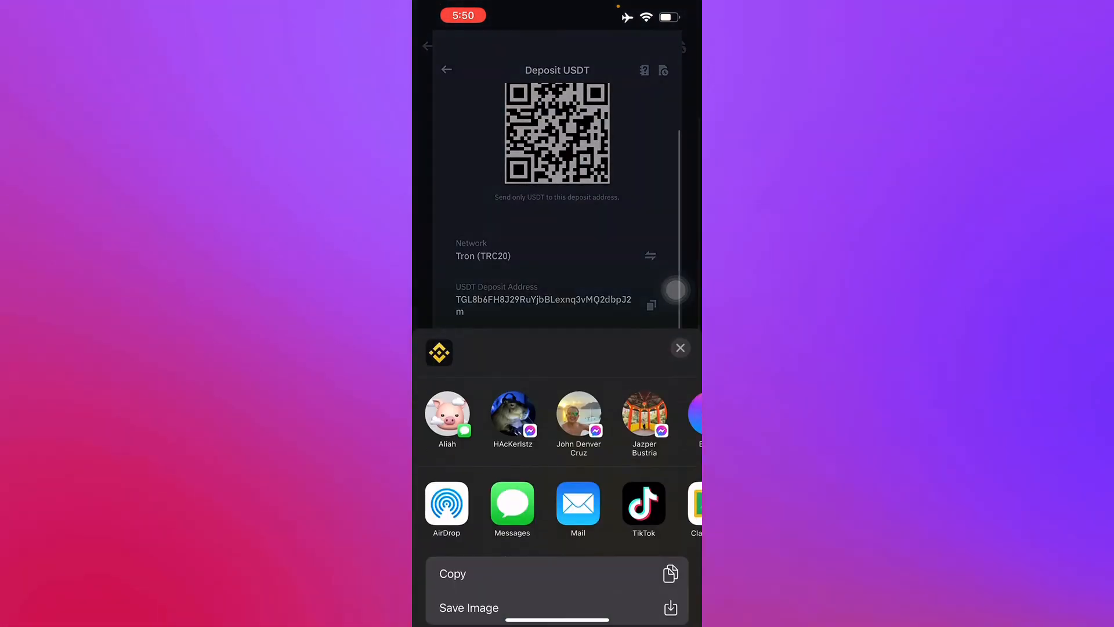
click(678, 347)
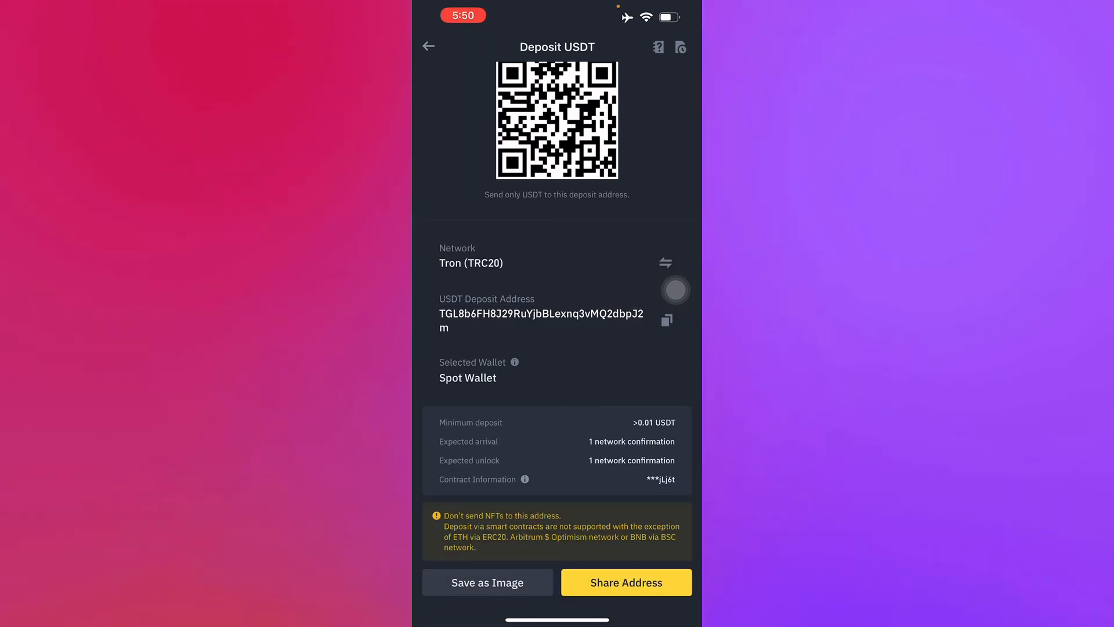